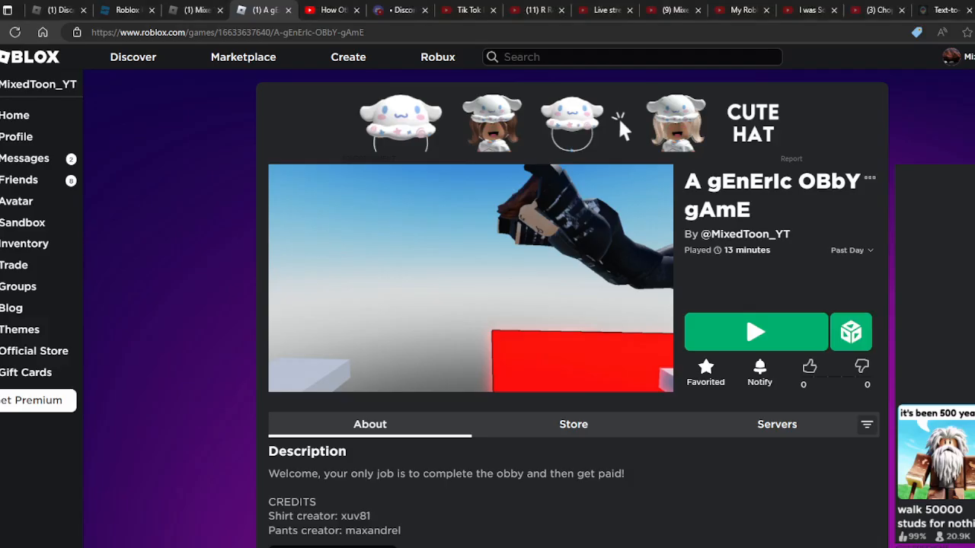
# Step: Show the profile's Creations list with 'A gEnErIc OBbY gAmE' and its icon
pyautogui.click(195, 9)
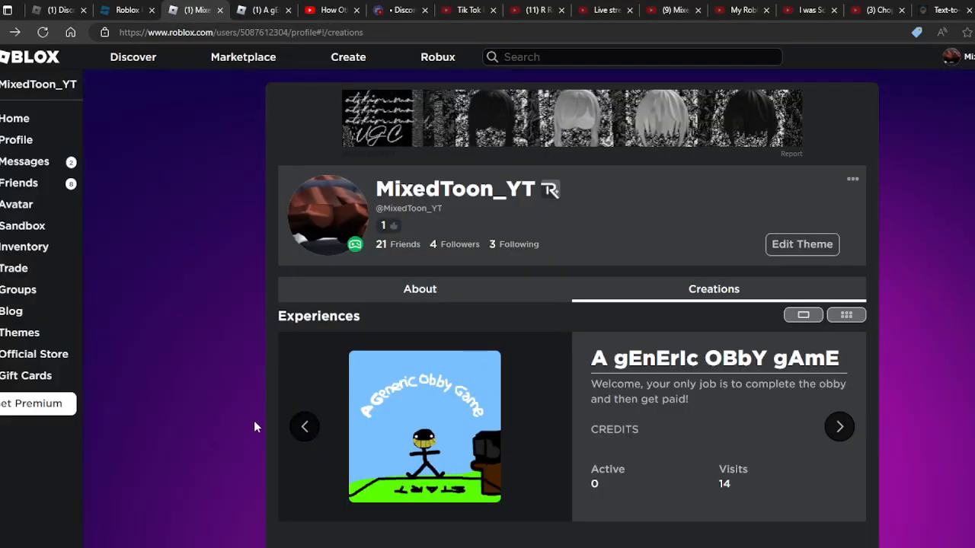
pyautogui.moveTo(503, 411)
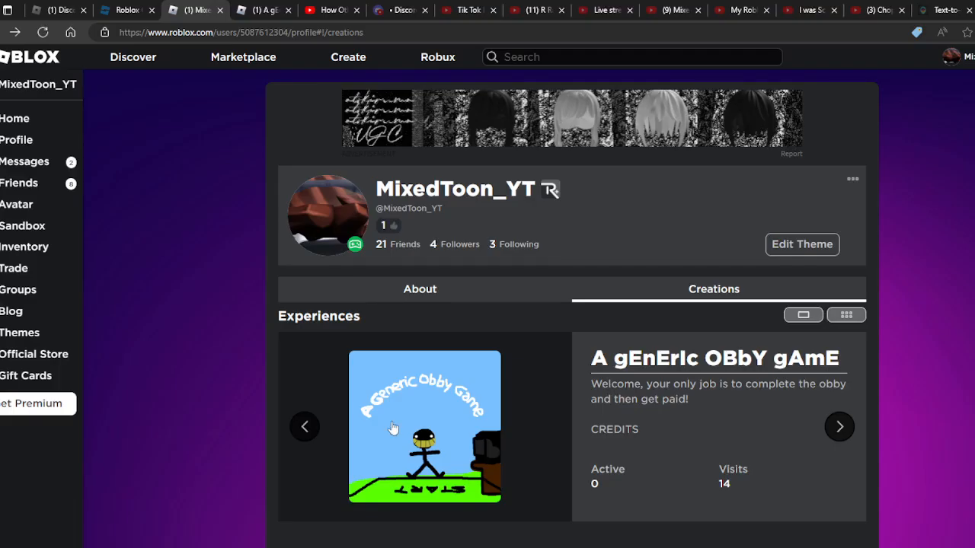
pyautogui.moveTo(363, 493)
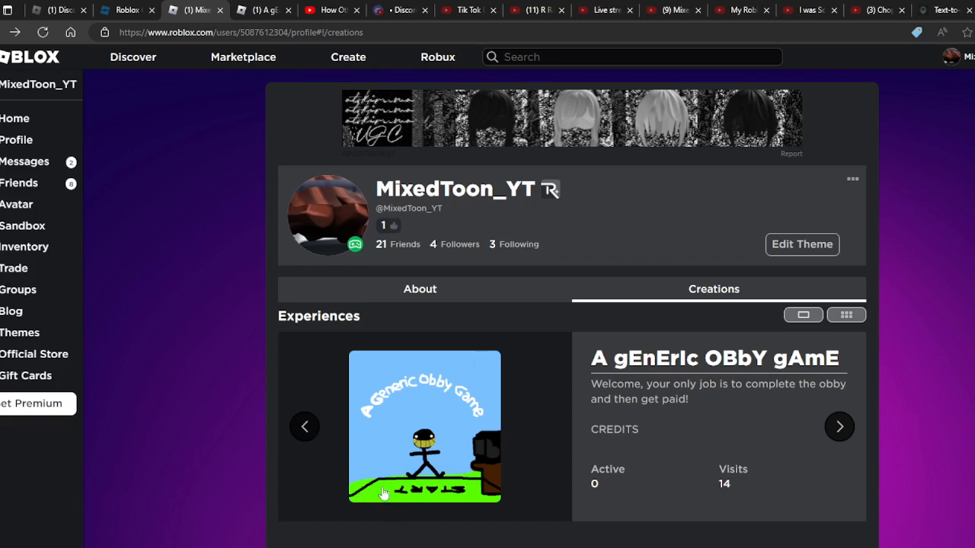
pyautogui.moveTo(373, 480)
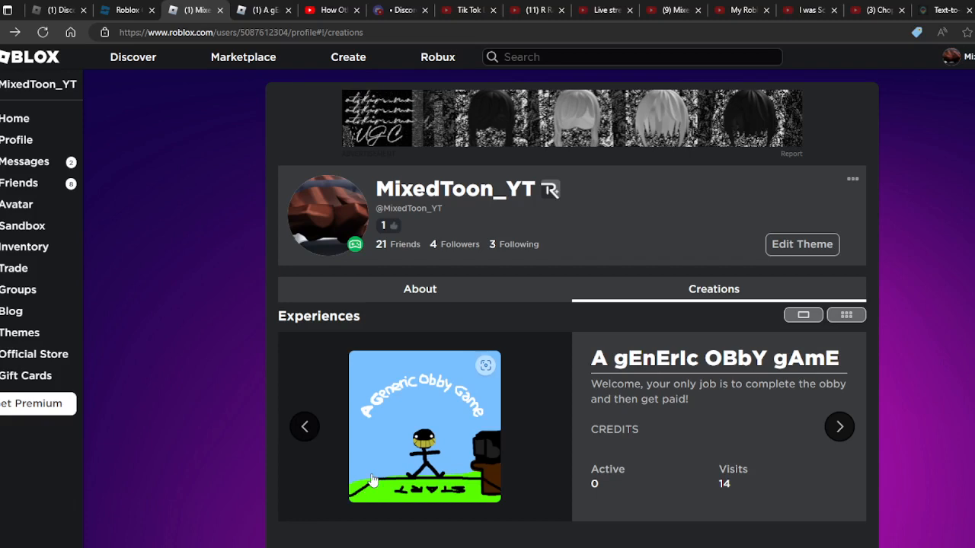
# Step: Launch 'A gEnErIc OBbY gAmE' from its card so it runs in the Roblox player
pyautogui.click(395, 225)
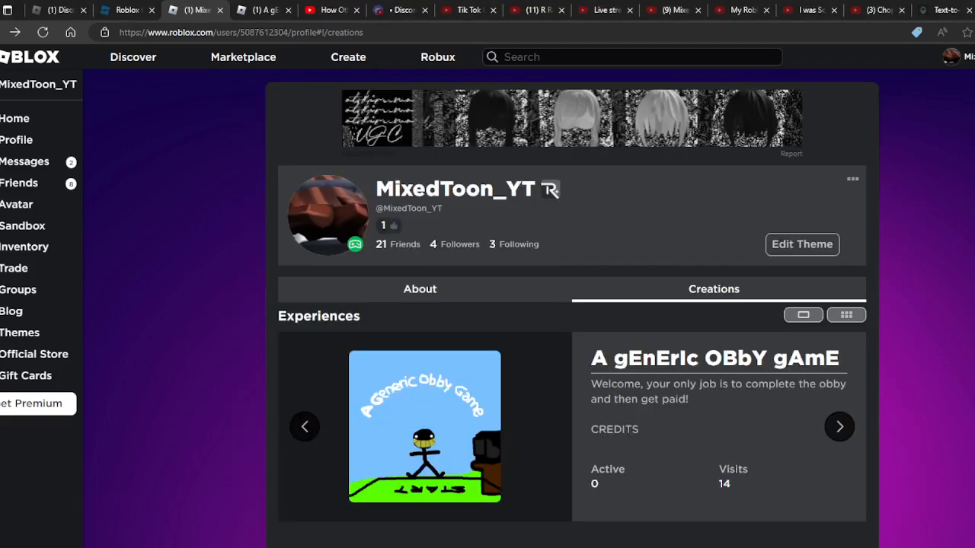
pyautogui.click(423, 427)
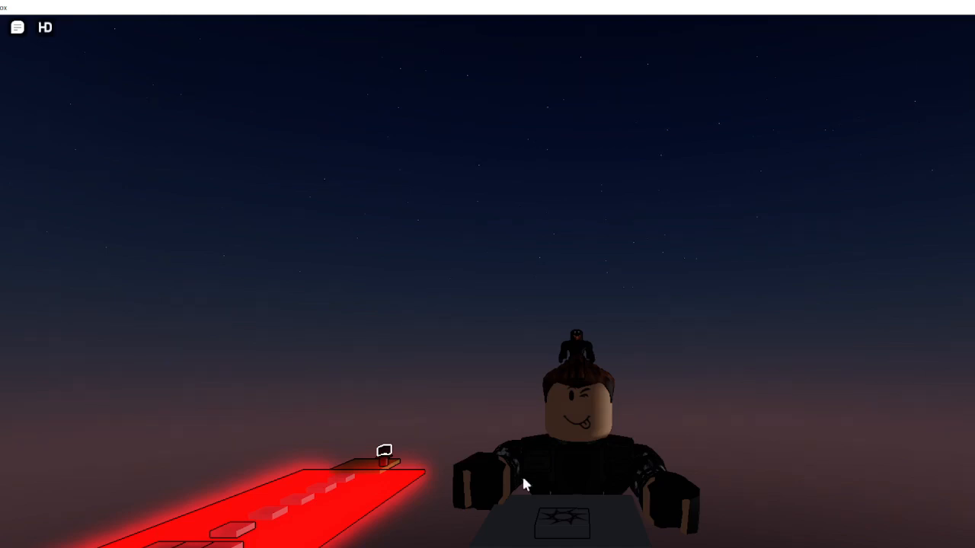